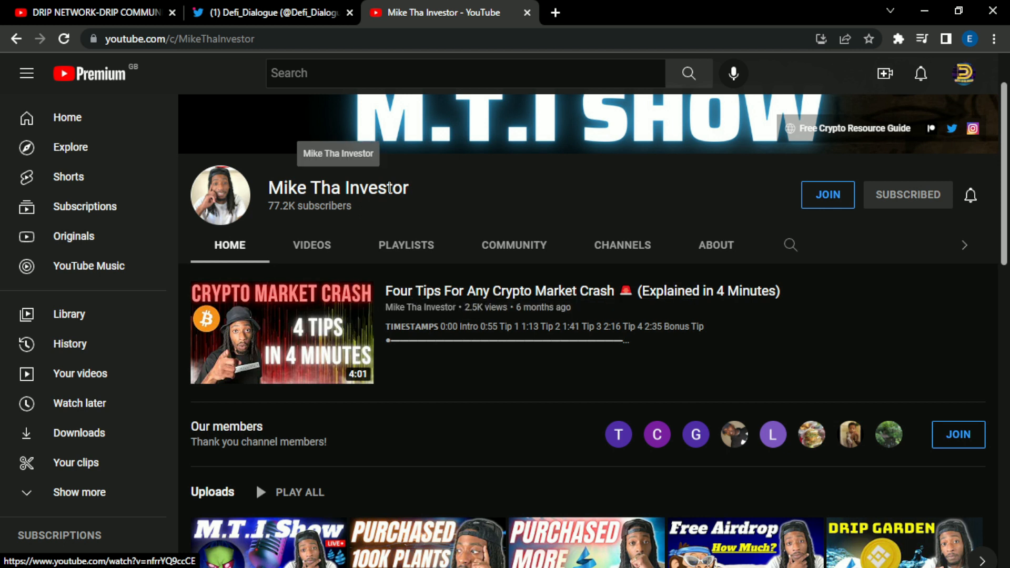
Step: Scroll the Animal Farm v2 Improvements page down to the One Page Summary diagram
scroll("down", 3)
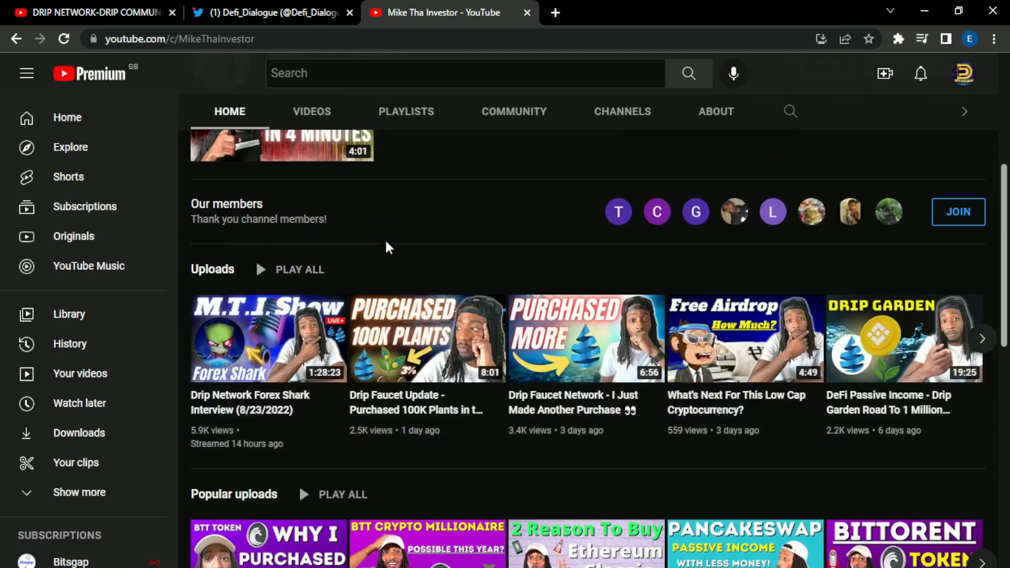
scroll("down", 3)
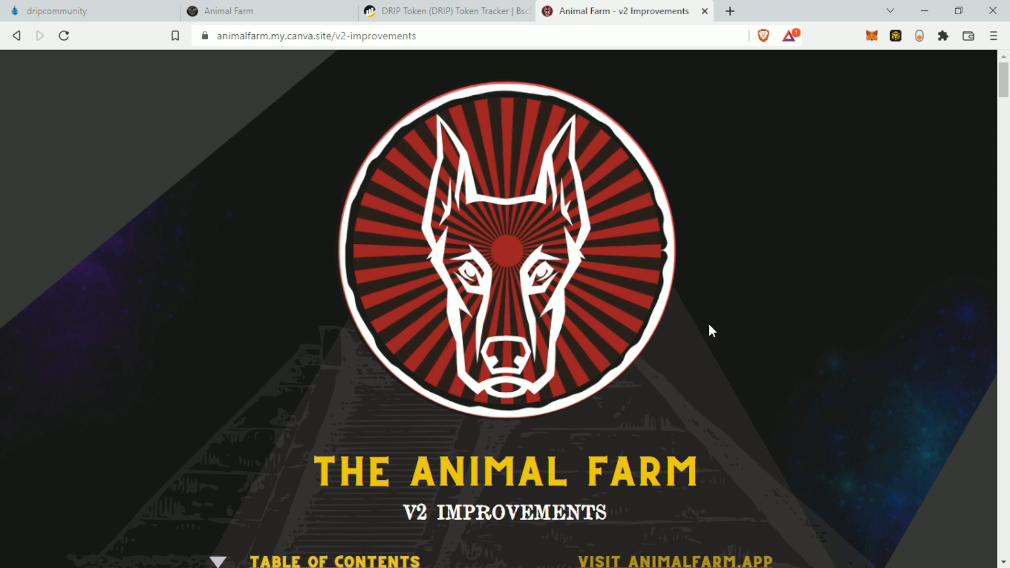
mouse_move(716, 366)
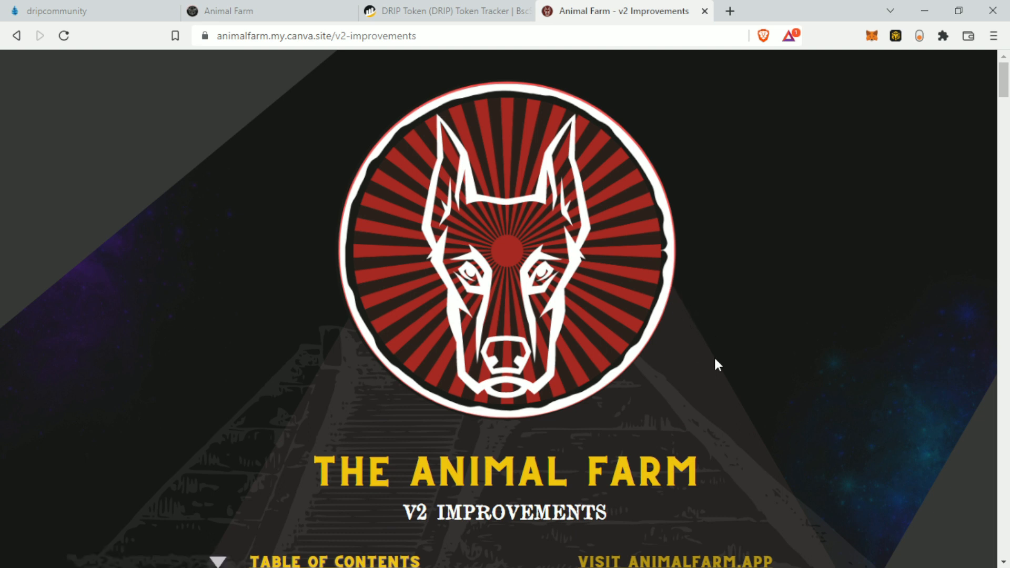
mouse_move(708, 365)
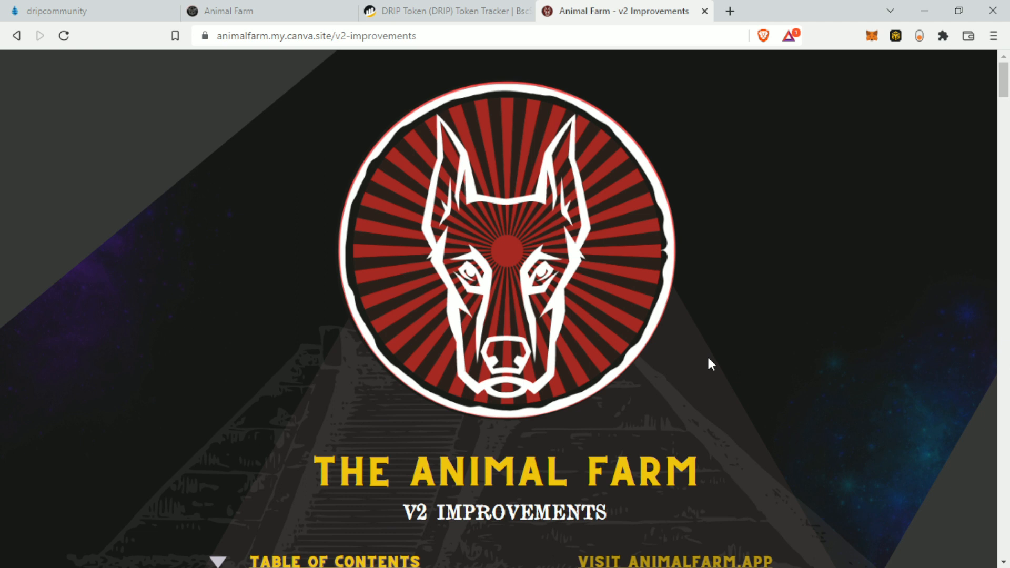
mouse_move(705, 364)
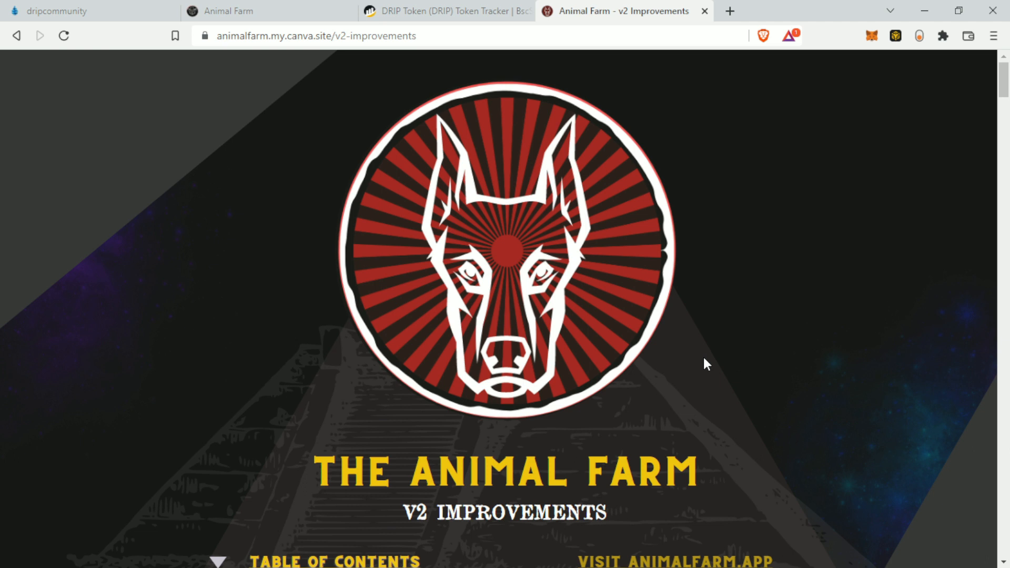
scroll("down", 3)
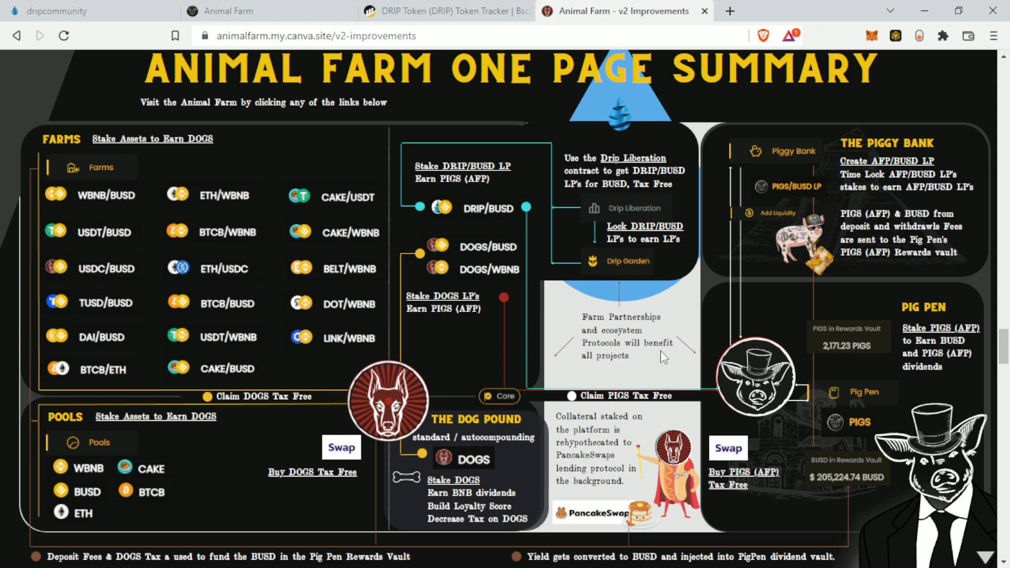
mouse_move(506, 397)
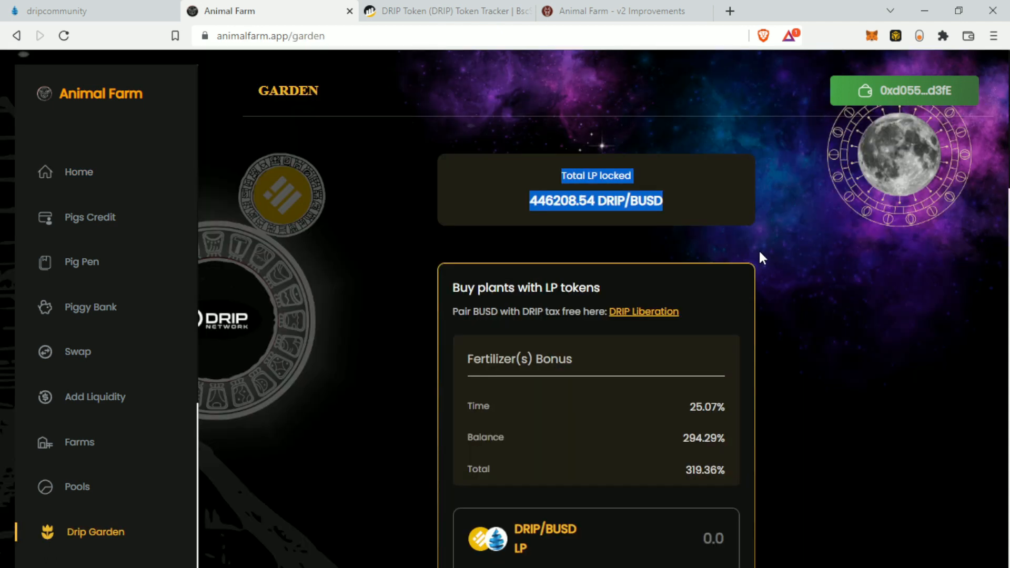
mouse_move(813, 313)
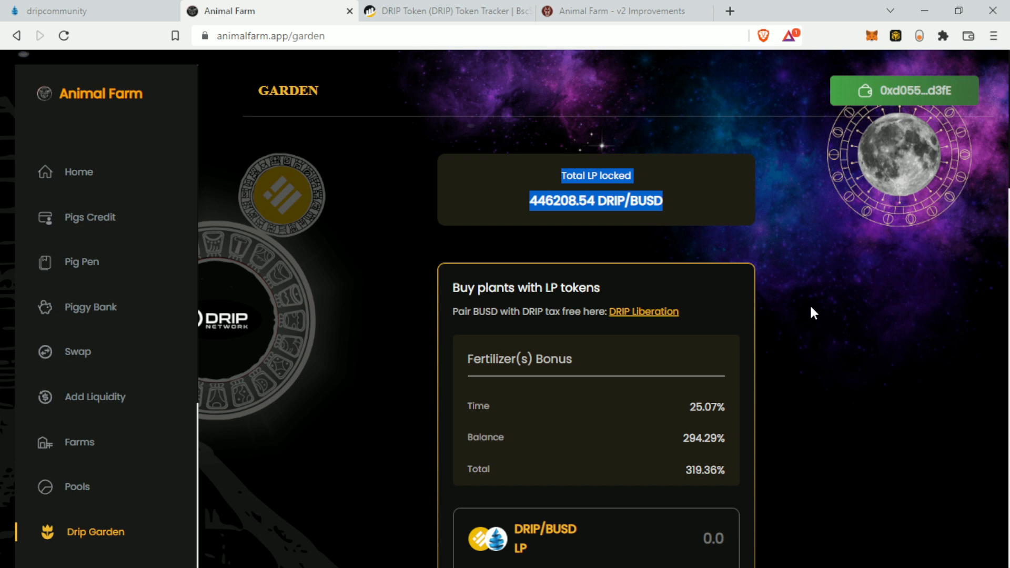
mouse_move(784, 317)
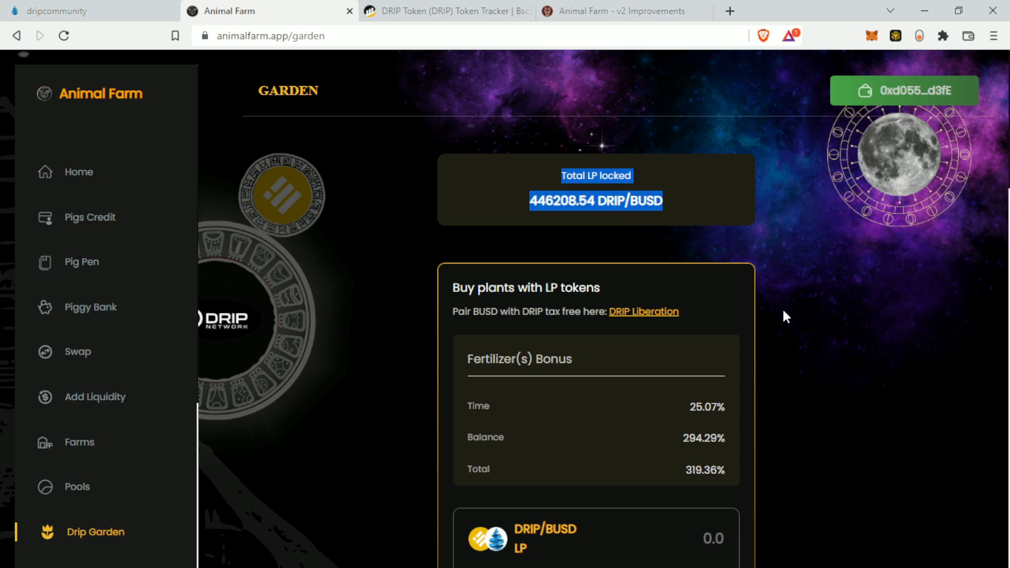
mouse_move(782, 324)
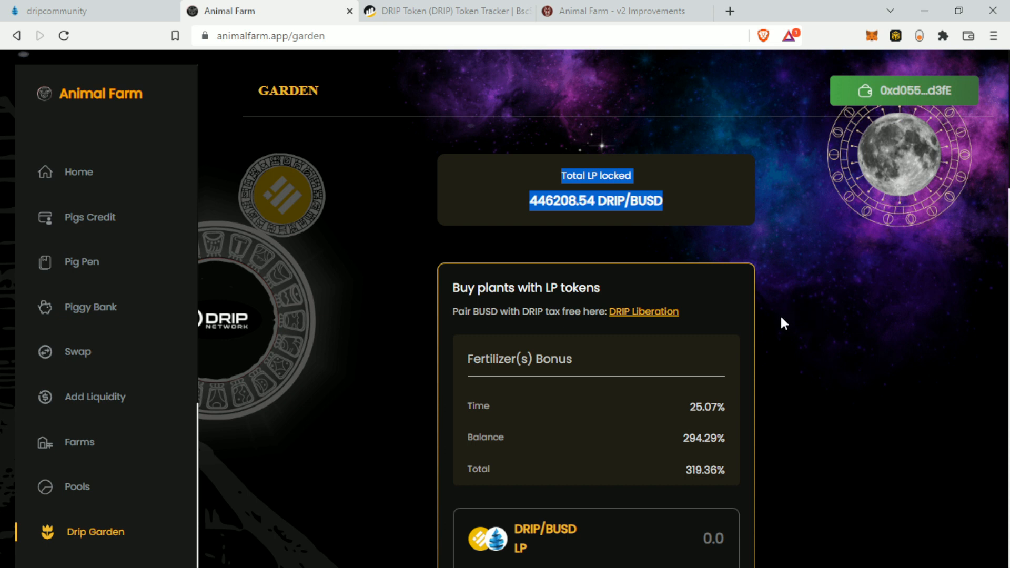
mouse_move(696, 384)
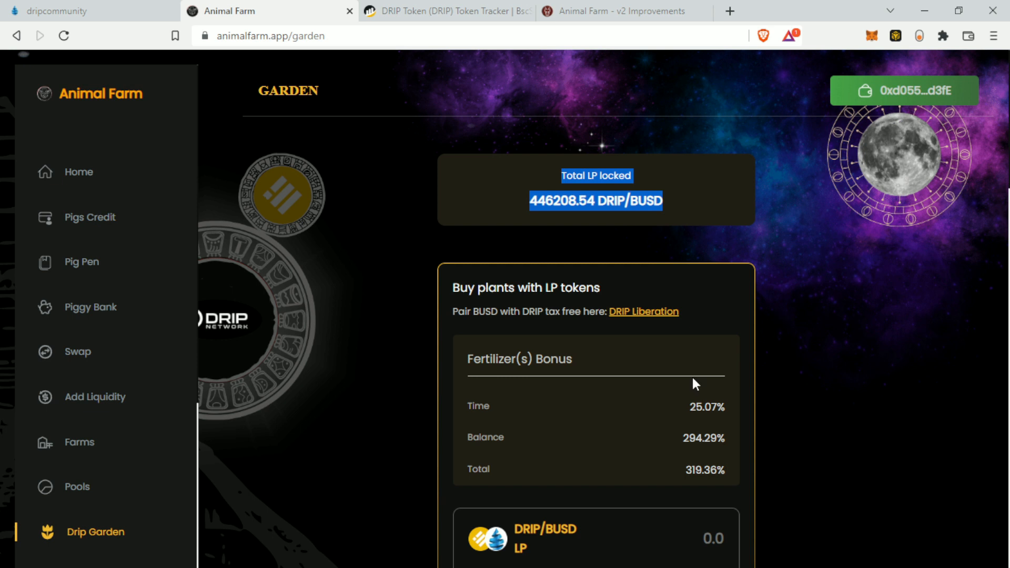
Step: Review the My Garden stats (23,512 plants grown), then switch to the DRIP faucet tab
scroll("down", 3)
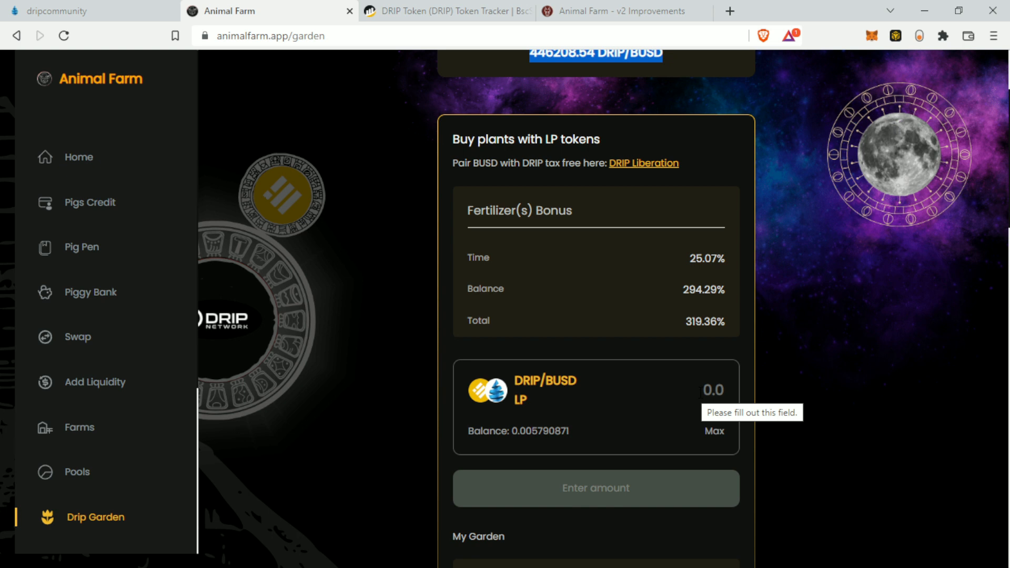
scroll("down", 3)
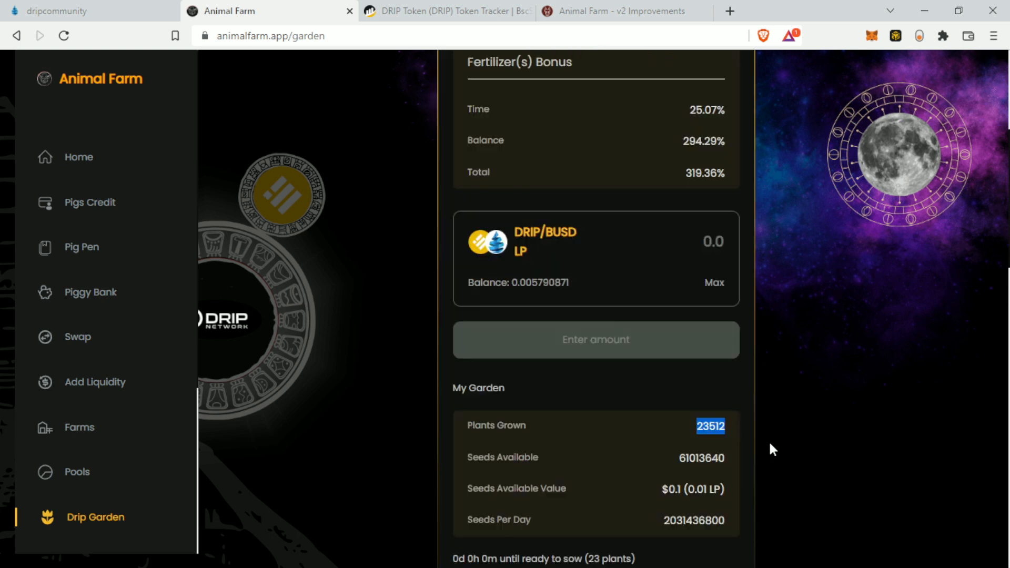
mouse_move(778, 422)
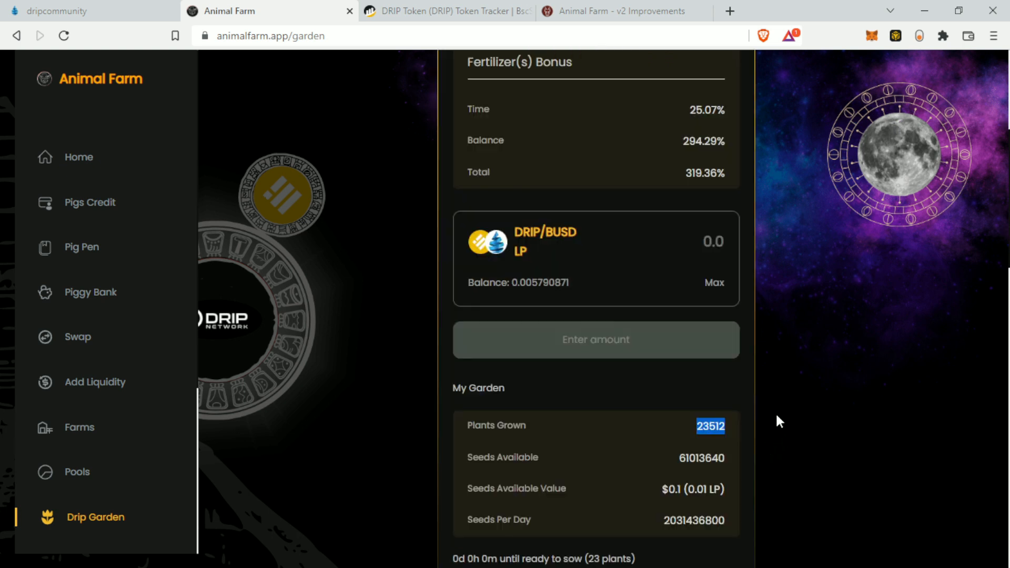
scroll("down", 3)
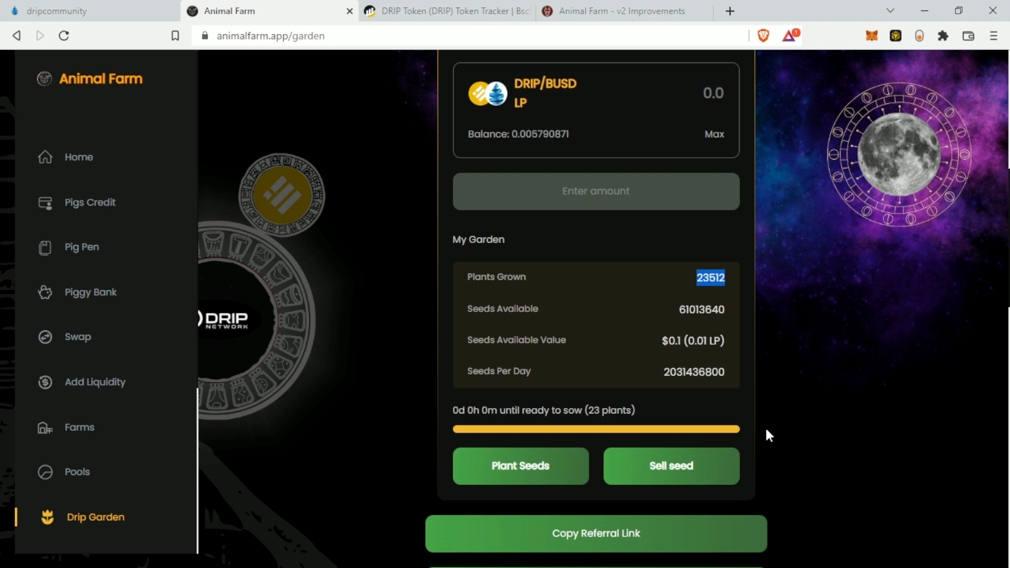
left_click(58, 11)
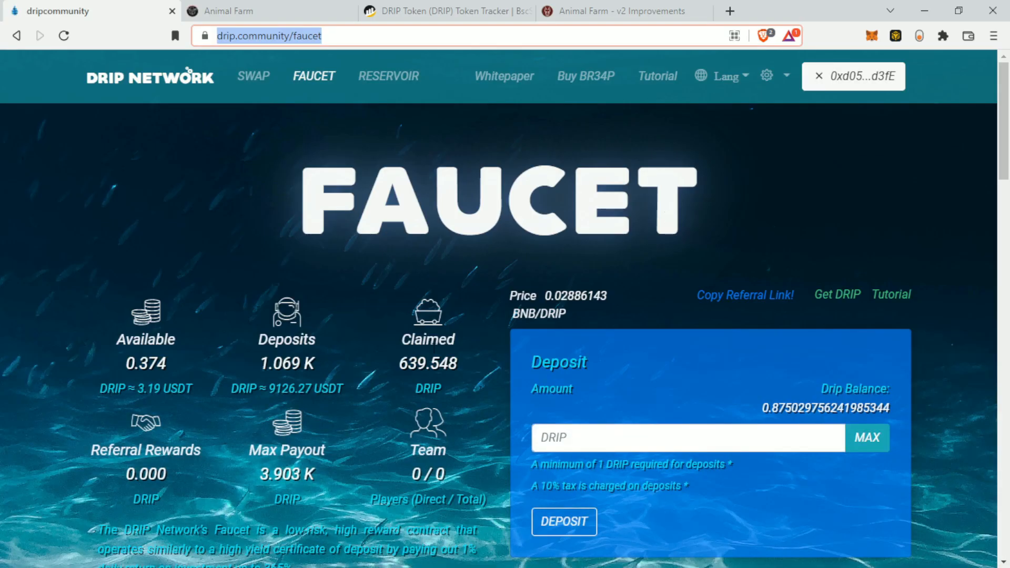
mouse_move(351, 379)
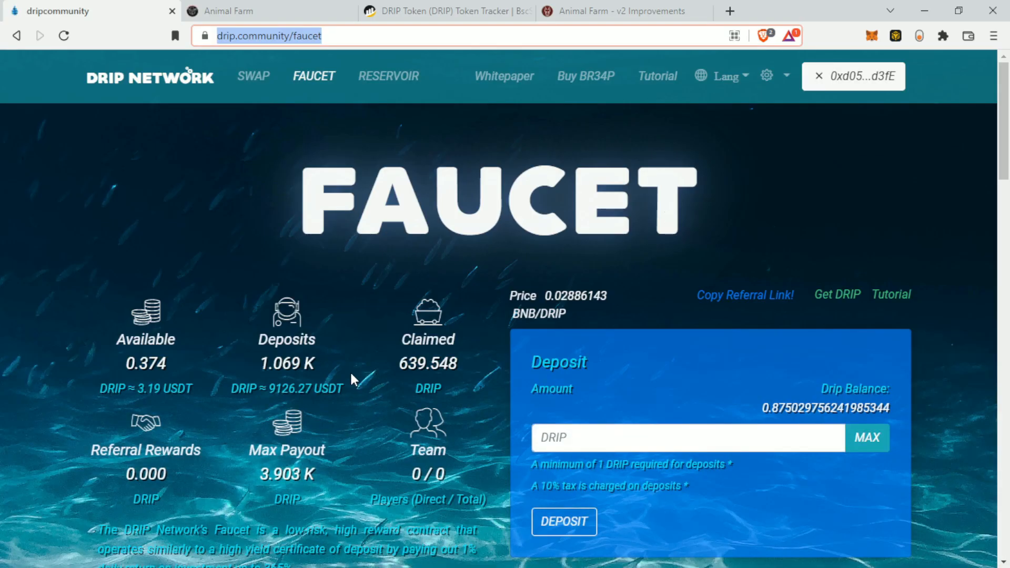
mouse_move(351, 376)
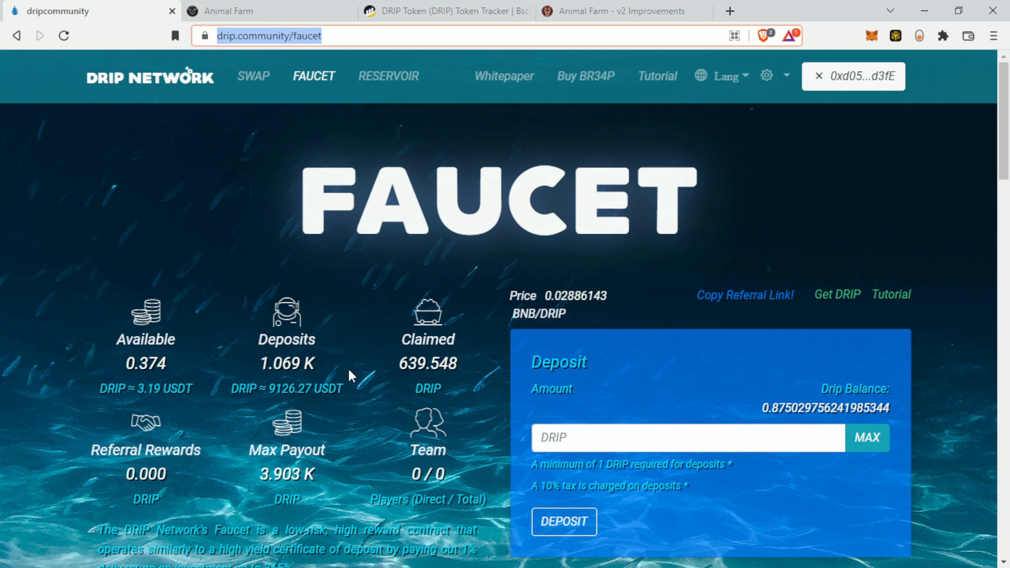
mouse_move(355, 363)
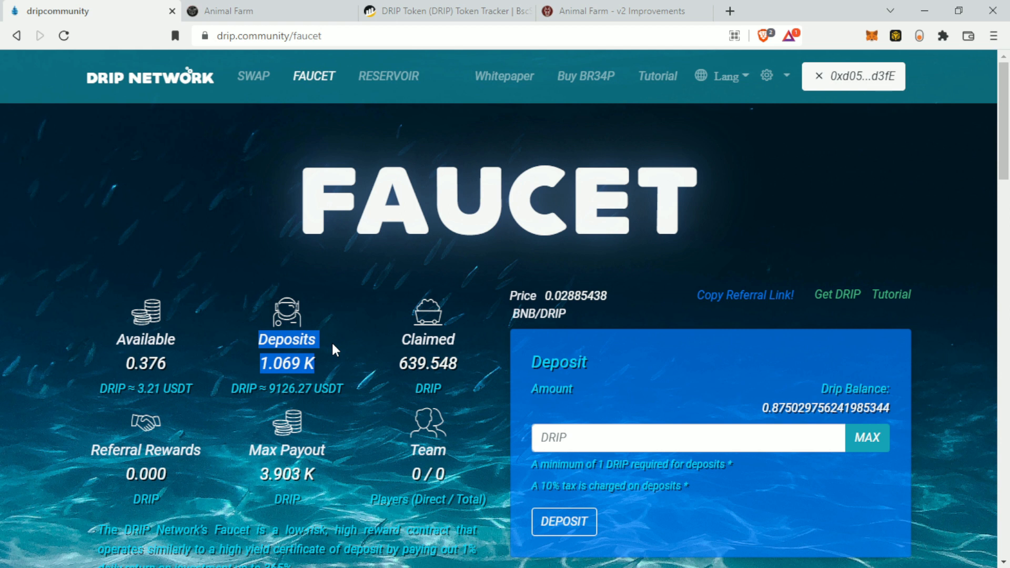
mouse_move(367, 355)
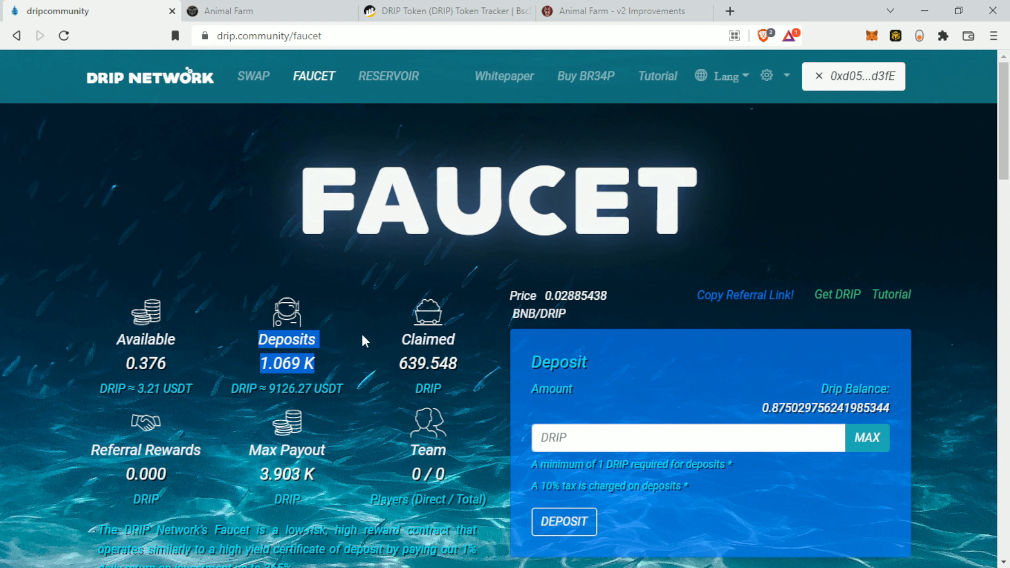
mouse_move(386, 399)
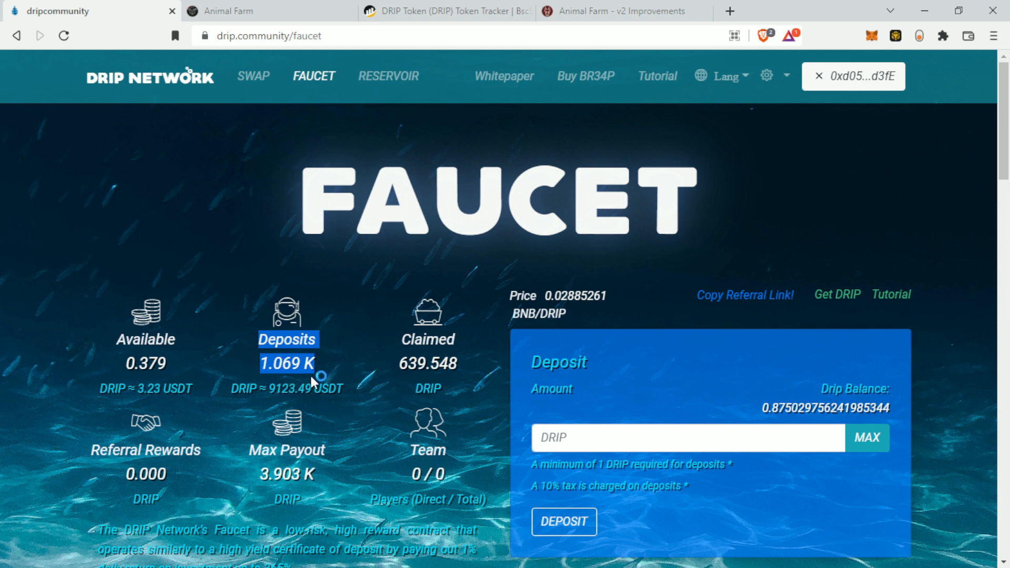
mouse_move(321, 359)
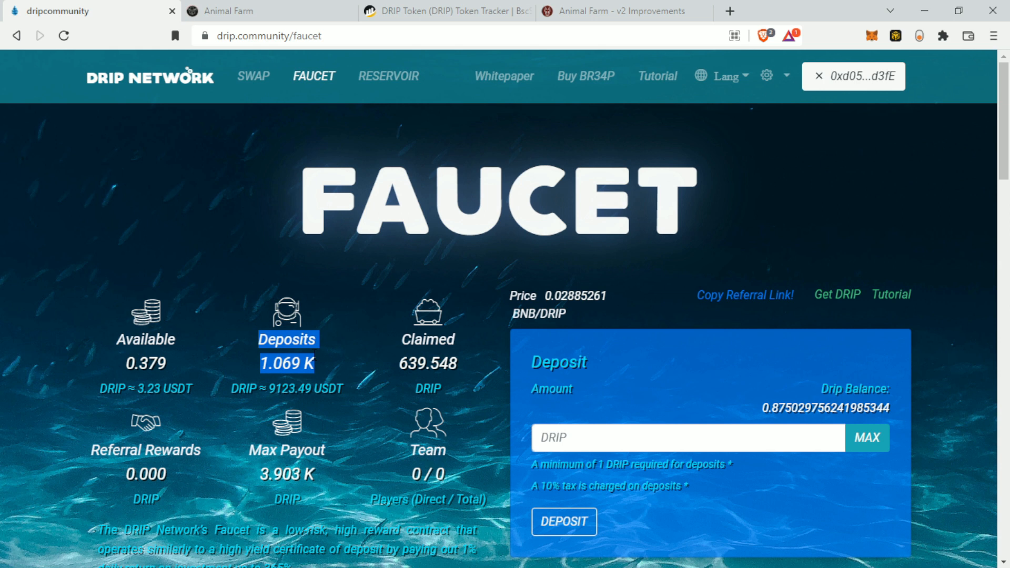
mouse_move(315, 359)
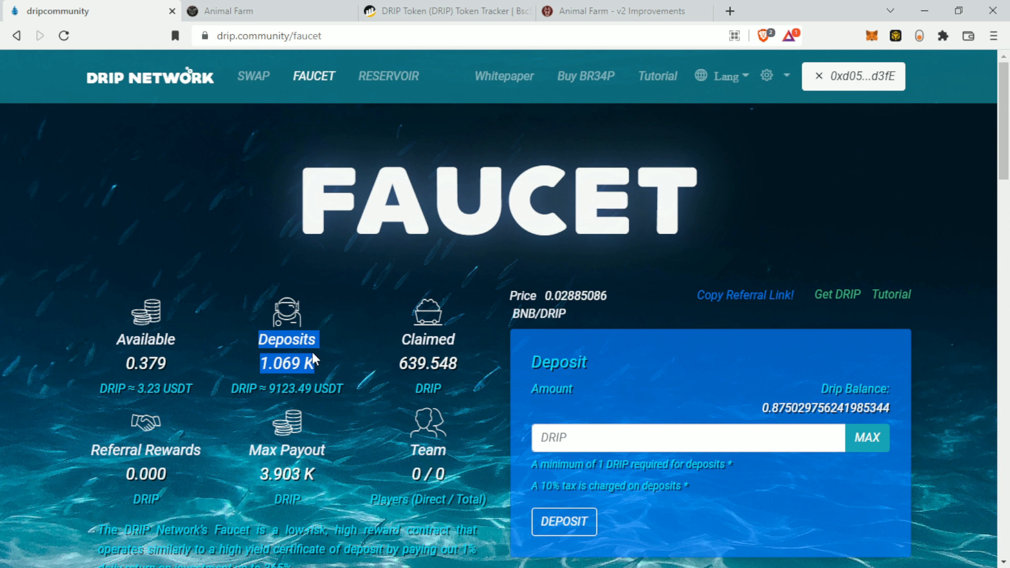
Step: Scroll the Drip Network faucet page to examine the 1.069K DRIP deposits
scroll("down", 3)
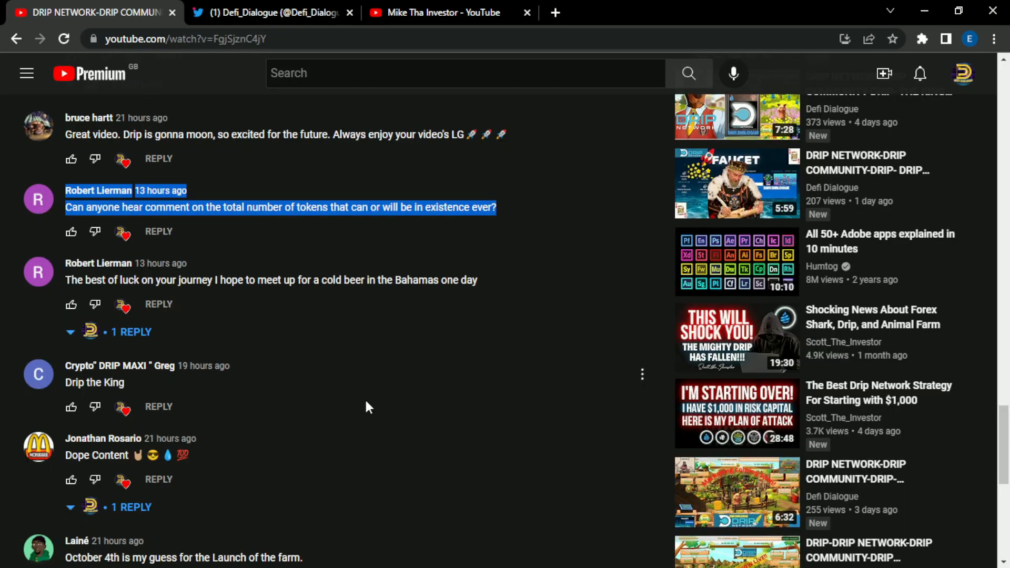
mouse_move(182, 248)
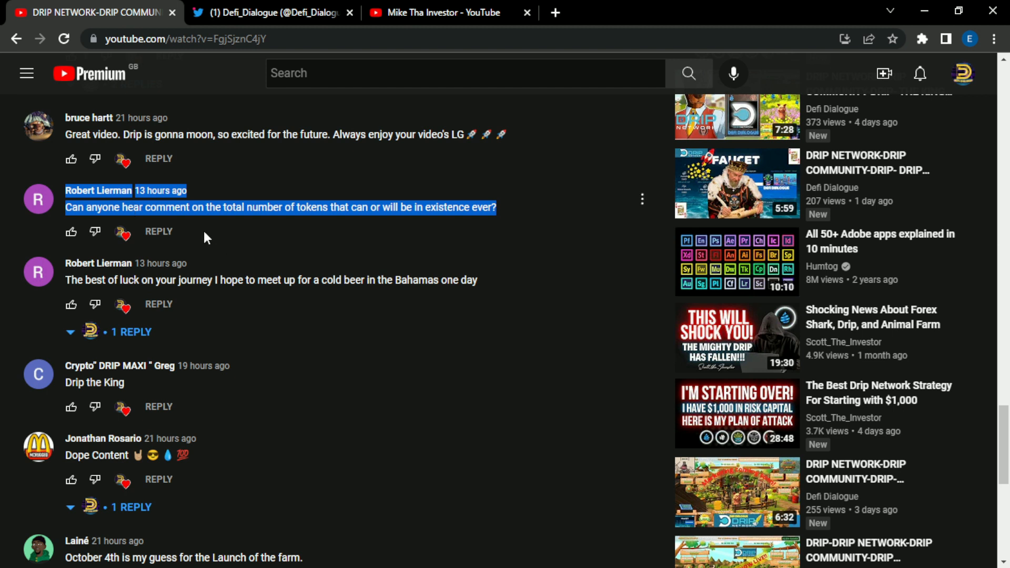
mouse_move(214, 214)
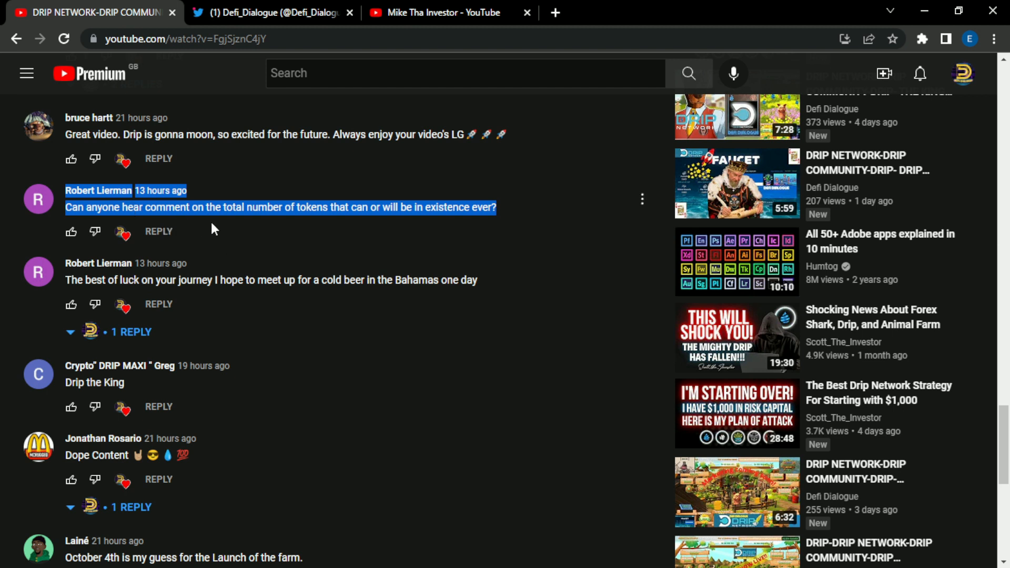
mouse_move(354, 225)
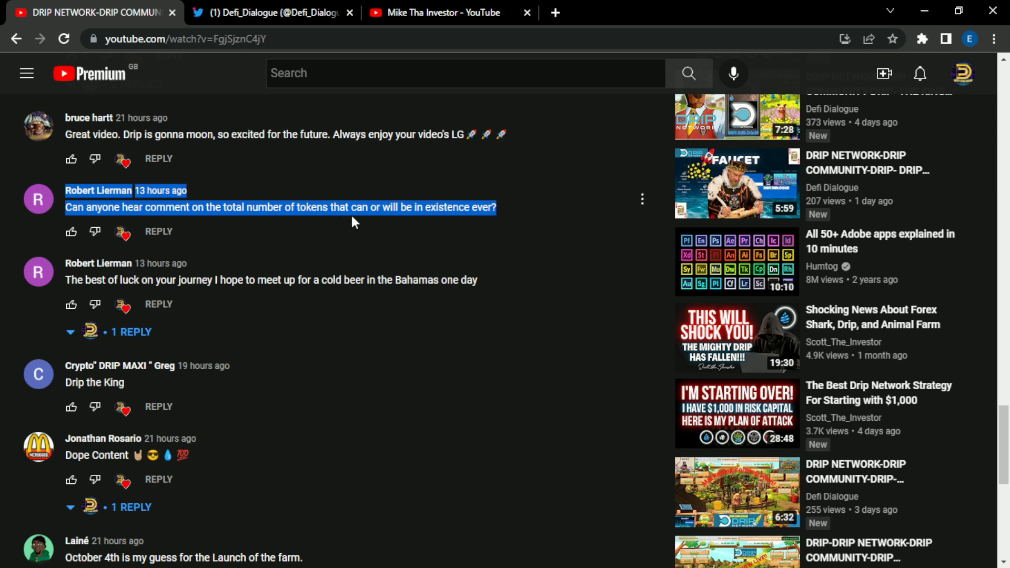
mouse_move(458, 227)
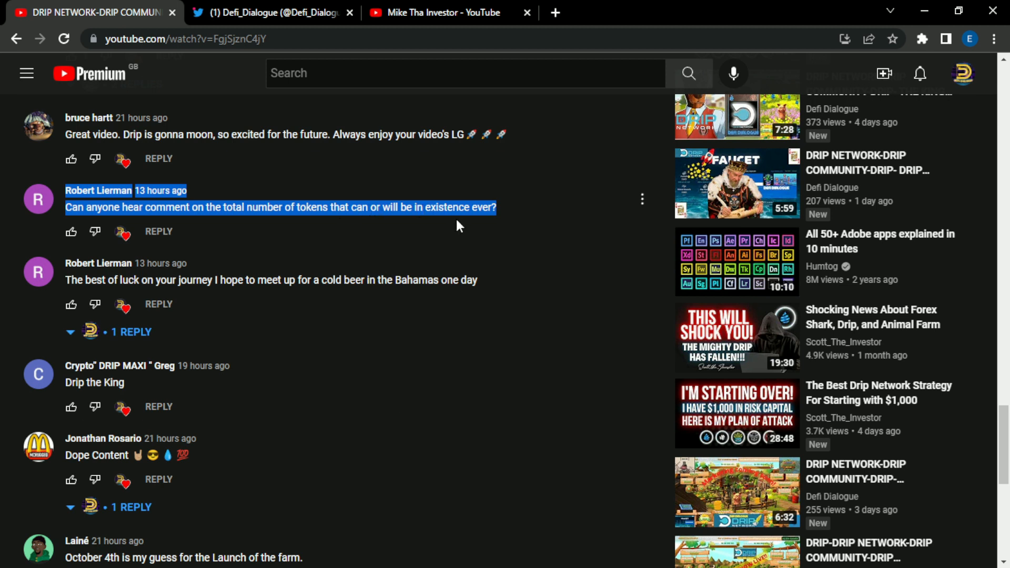
mouse_move(448, 375)
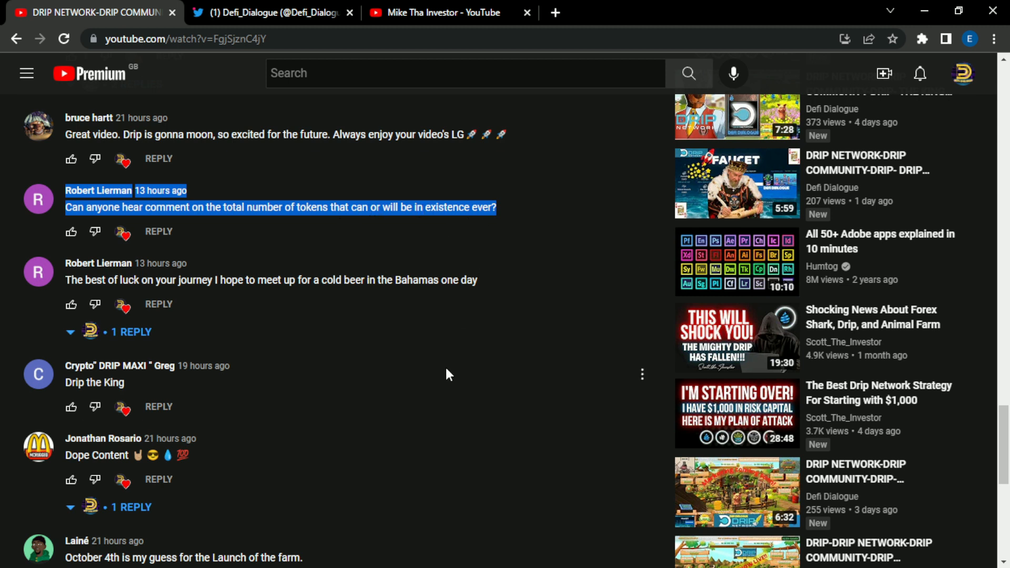
mouse_move(436, 341)
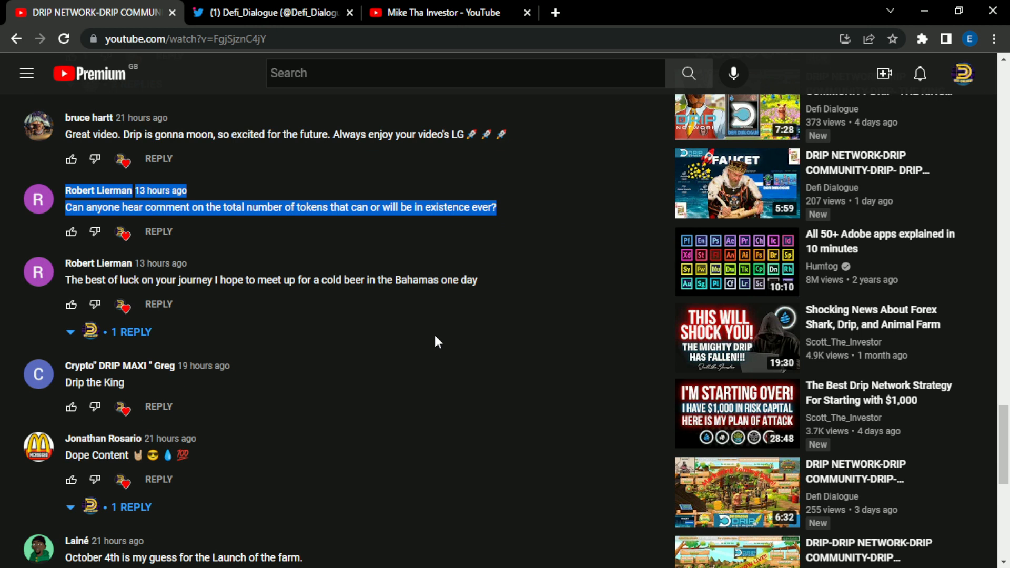
Step: Scroll the YouTube comments to the question about total token supply
scroll("up", 3)
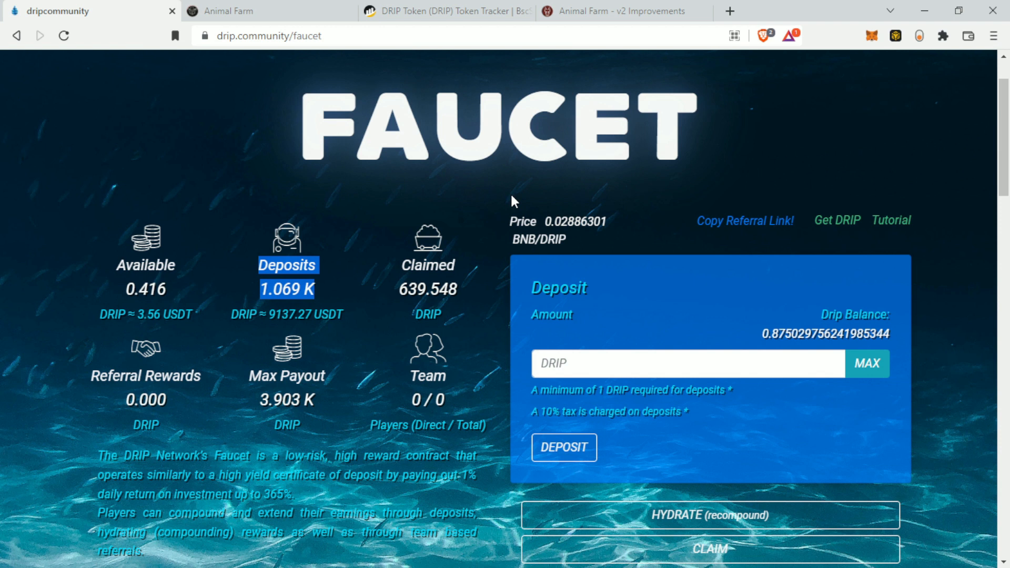
Step: Return to the dripcommunity tab showing the faucet's 1.069K deposits
left_click(448, 11)
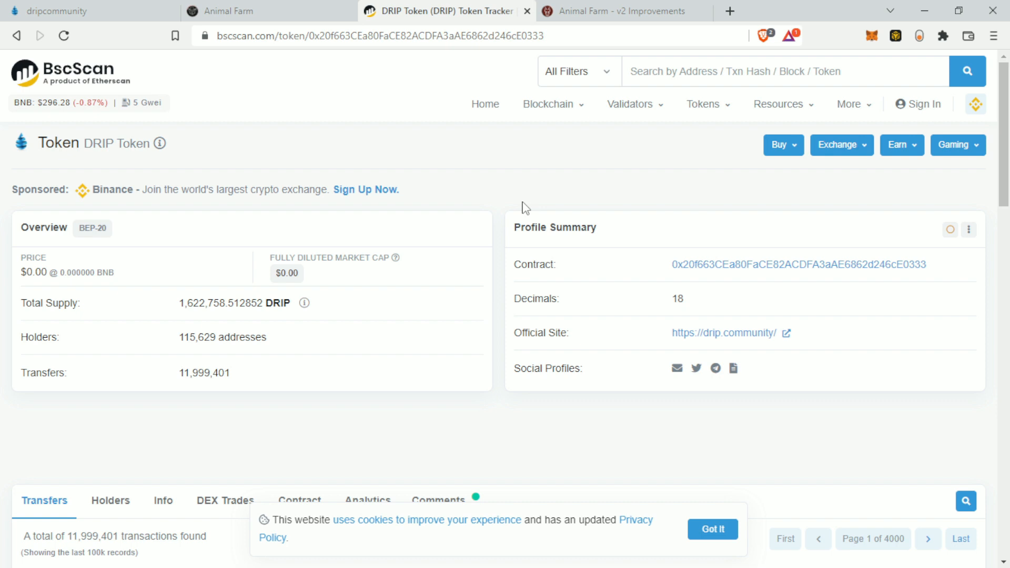
mouse_move(454, 411)
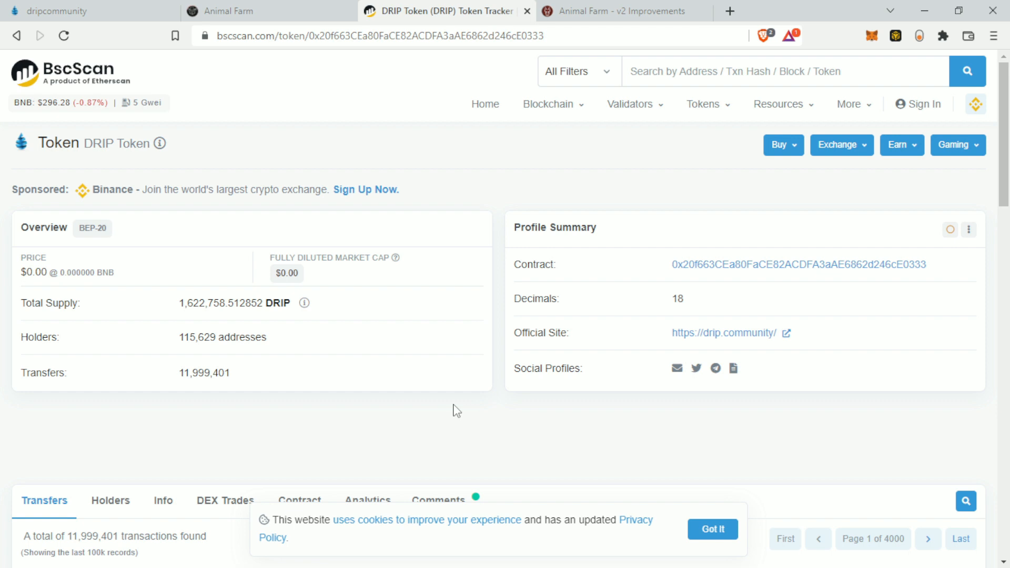
mouse_move(377, 358)
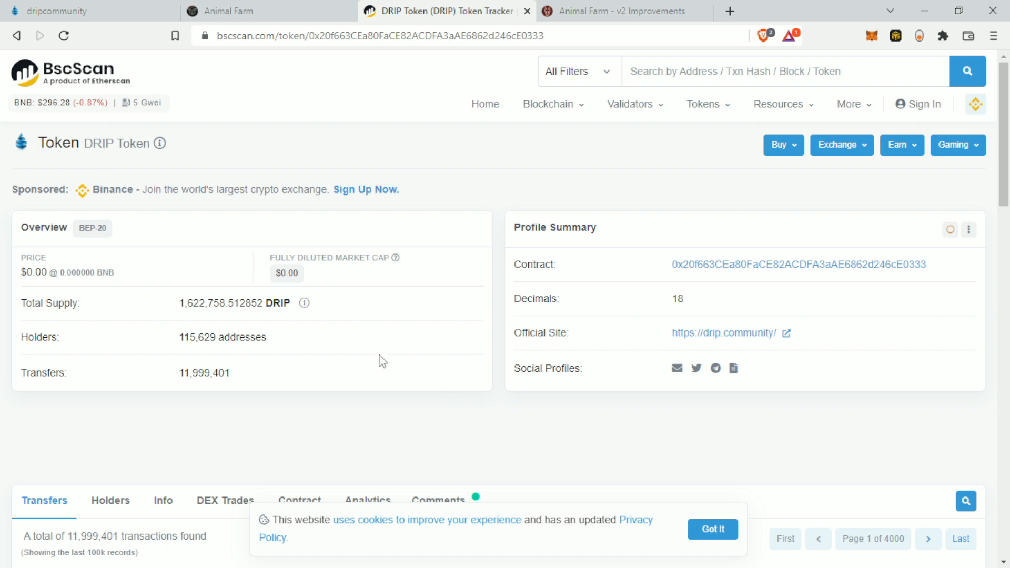
Step: Select BscScan's DRIP total supply of 1,622,758.512852, then return to the faucet page
double_click(232, 302)
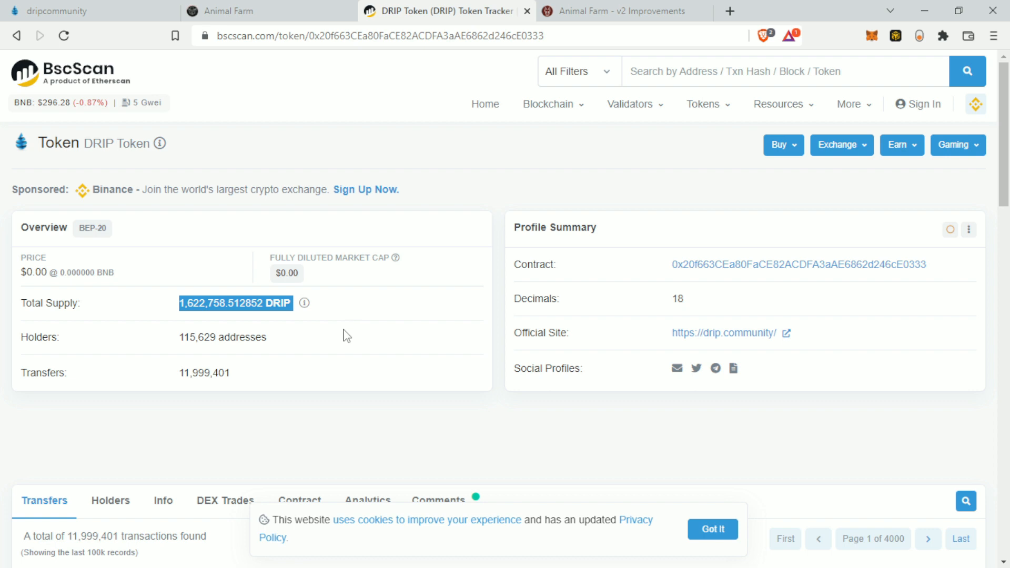
mouse_move(325, 317)
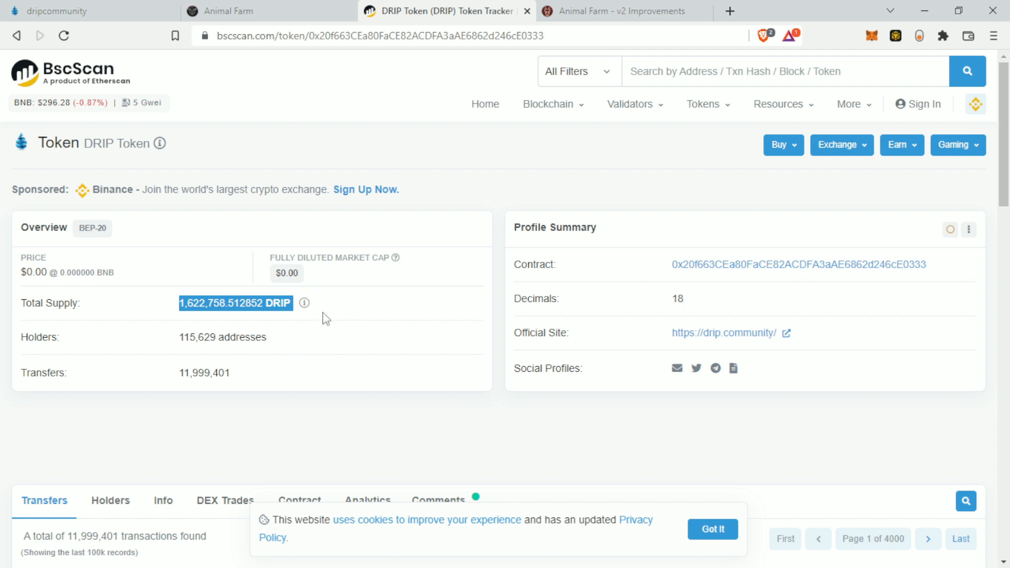
mouse_move(243, 315)
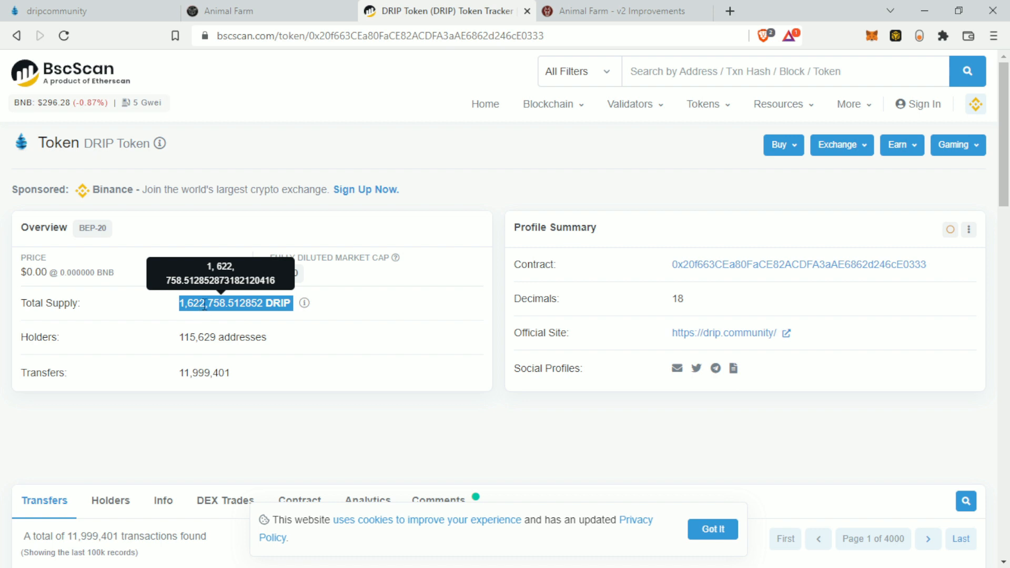
mouse_move(388, 343)
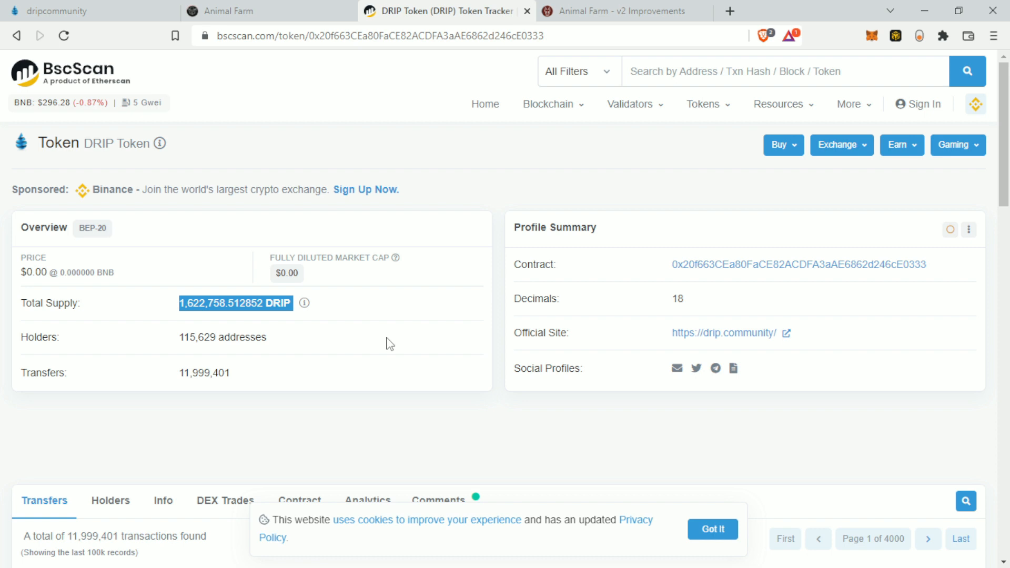
mouse_move(508, 327)
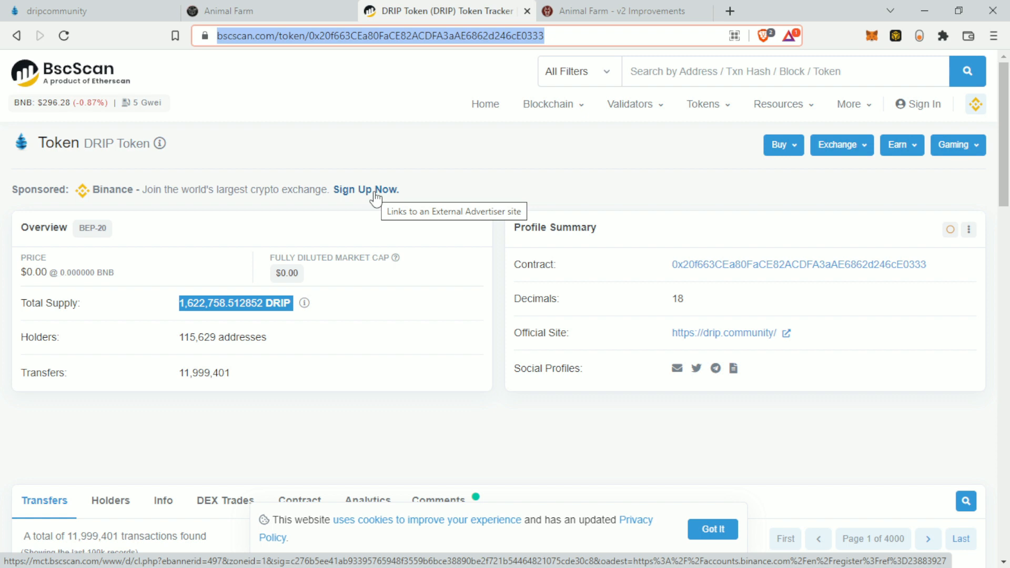
mouse_move(541, 220)
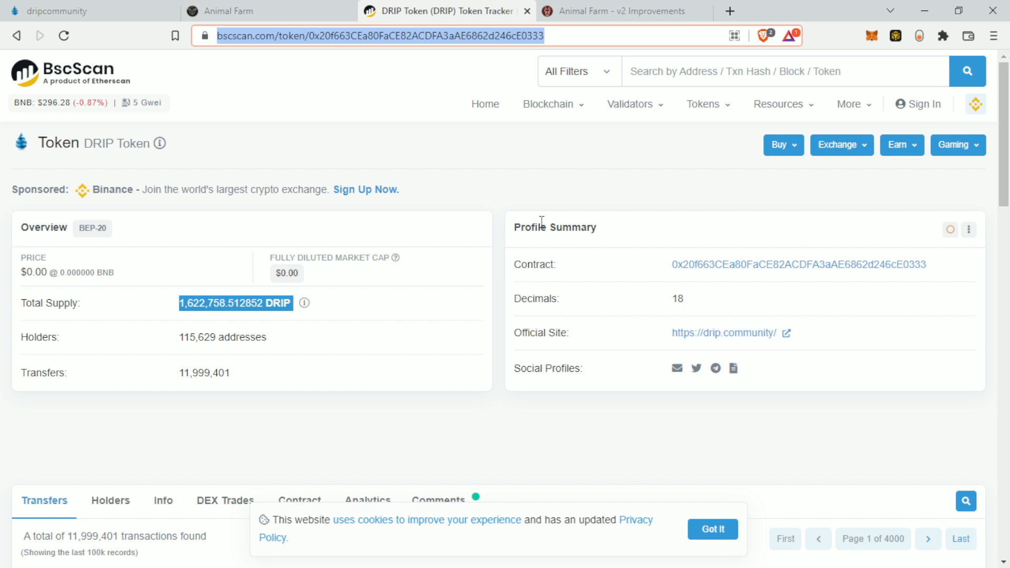
left_click(50, 11)
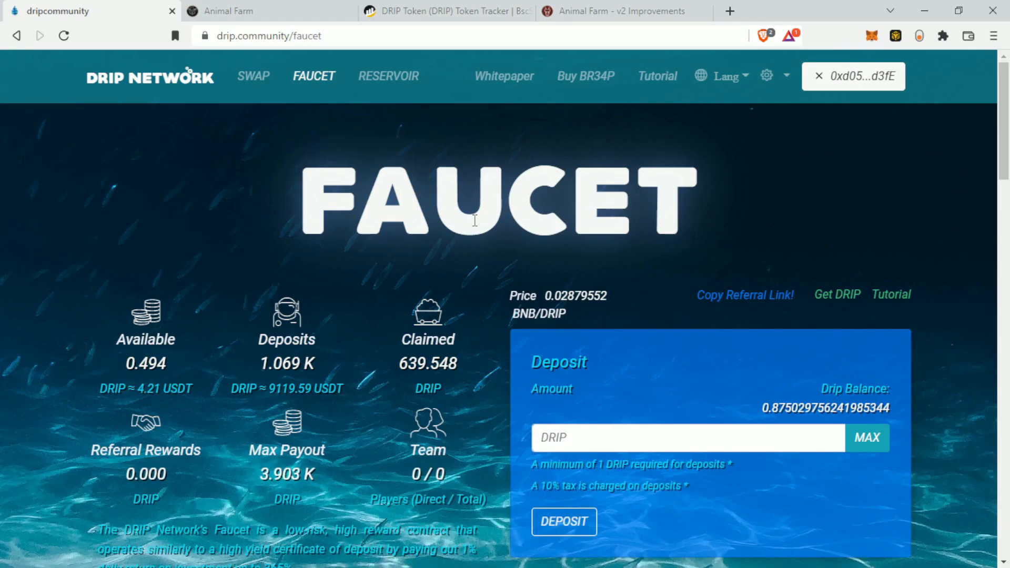